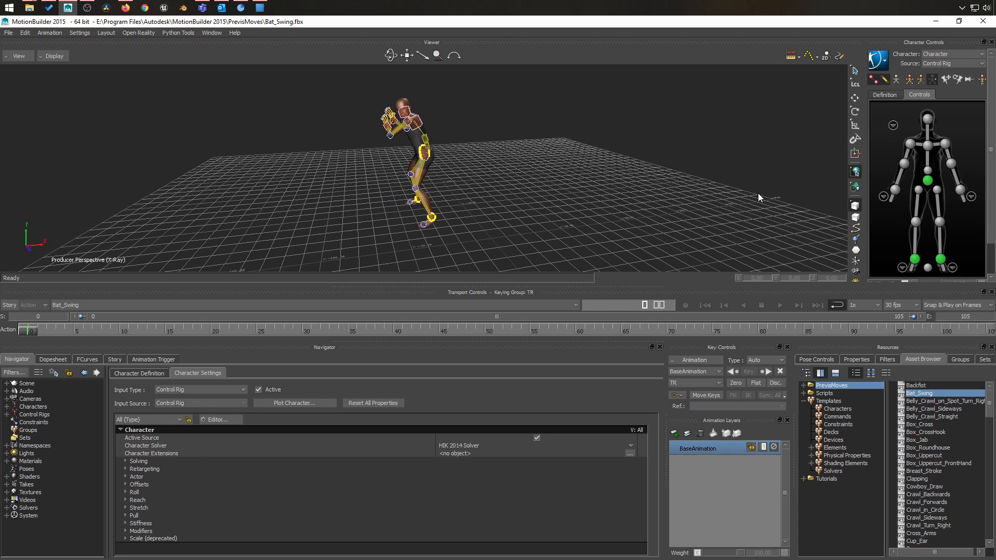
pyautogui.moveTo(546, 215)
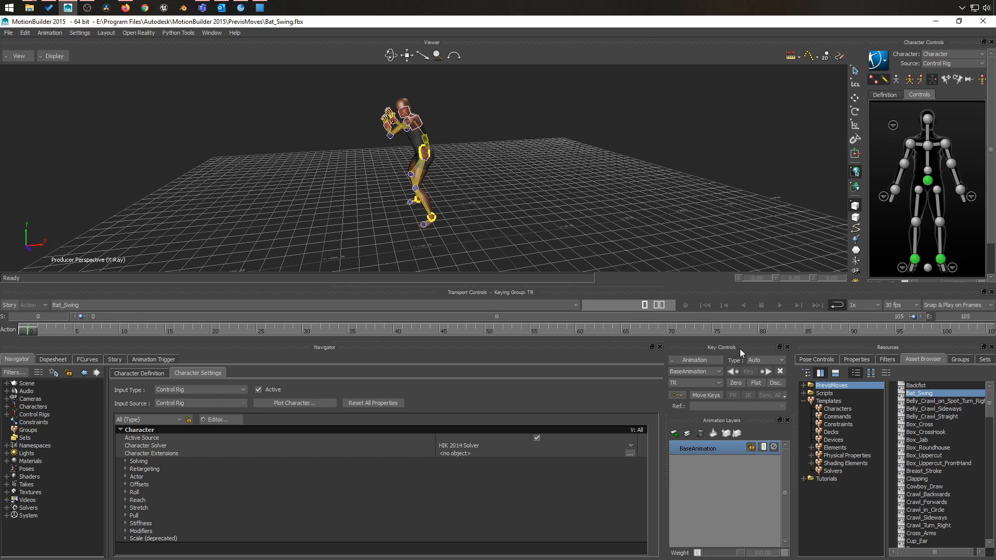
# - Play back the original Bat_Swing animation to preview it
pyautogui.click(779, 305)
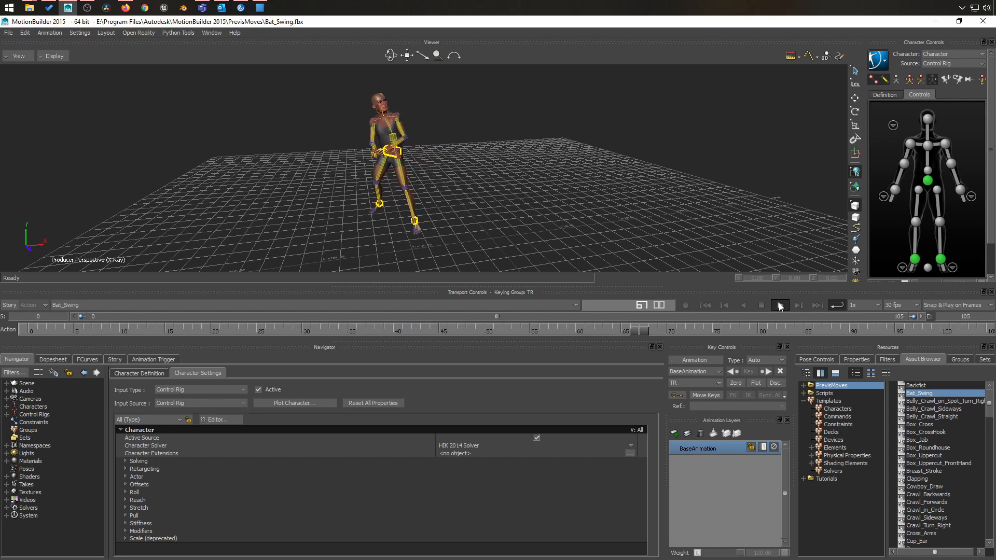
pyautogui.click(779, 305)
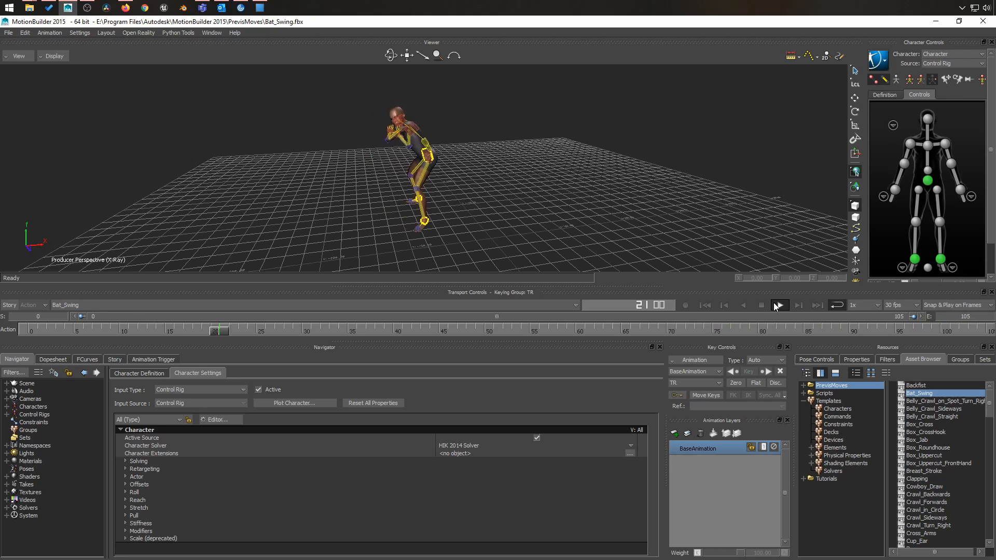
pyautogui.click(780, 306)
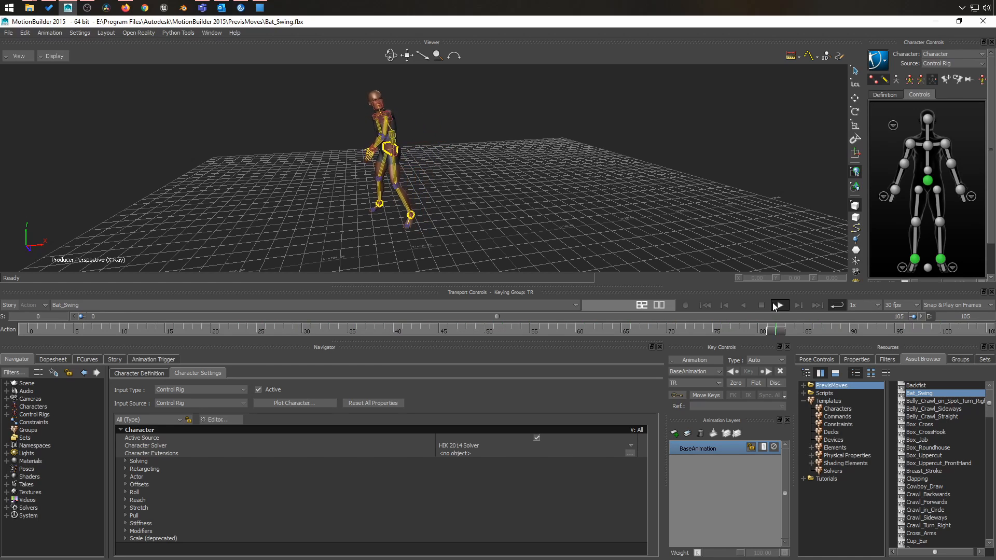
pyautogui.click(761, 305)
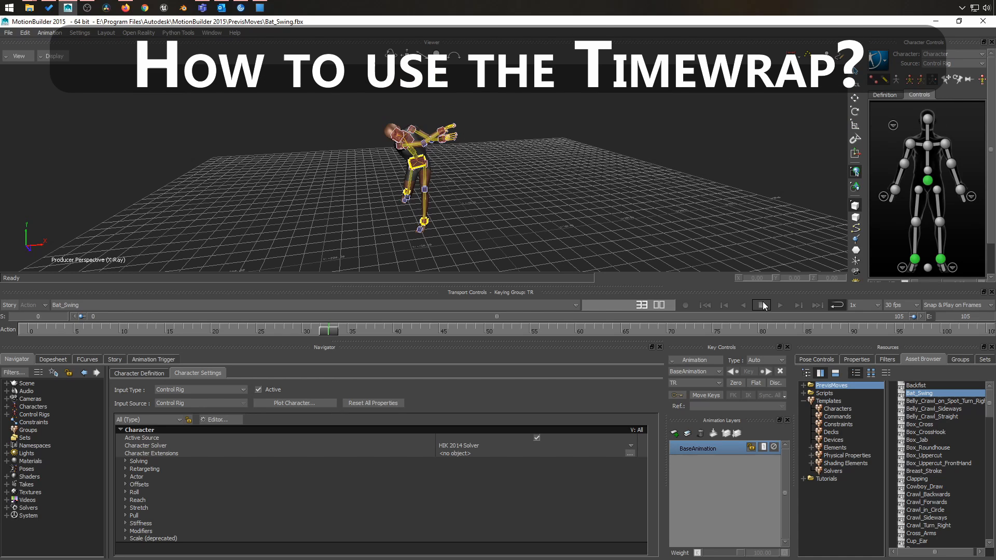
# - In the FCurves editor, enable time warp display and create a new time warp
pyautogui.click(85, 359)
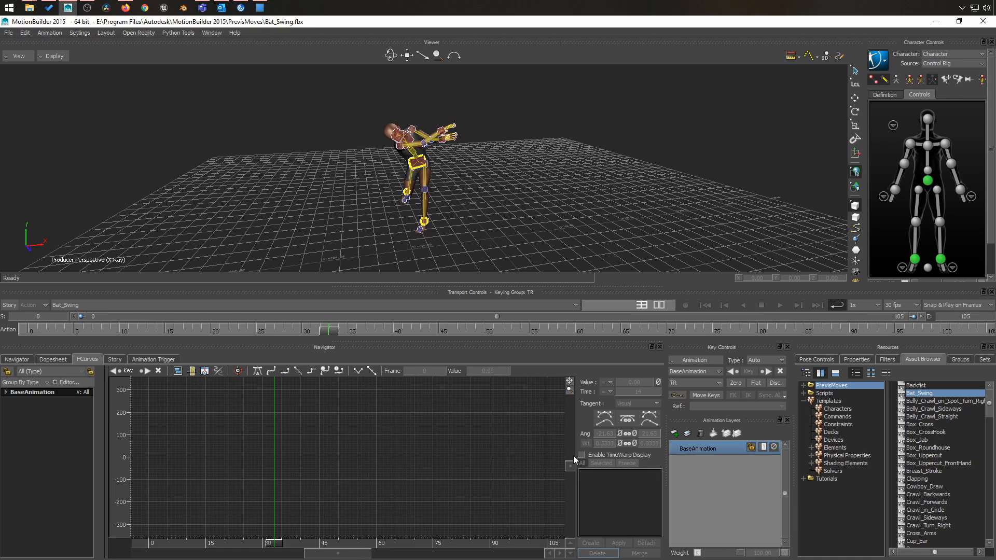
pyautogui.moveTo(579, 459)
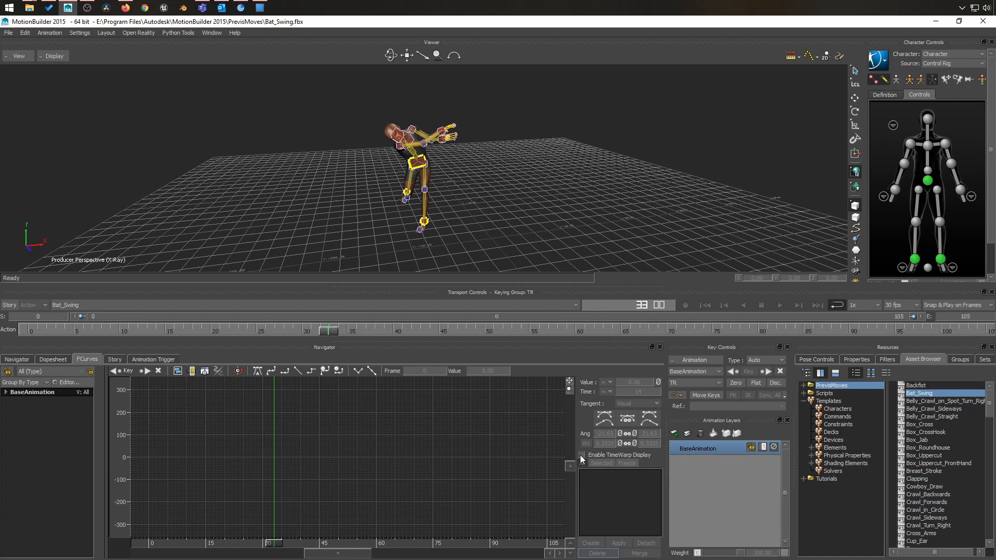
pyautogui.click(582, 455)
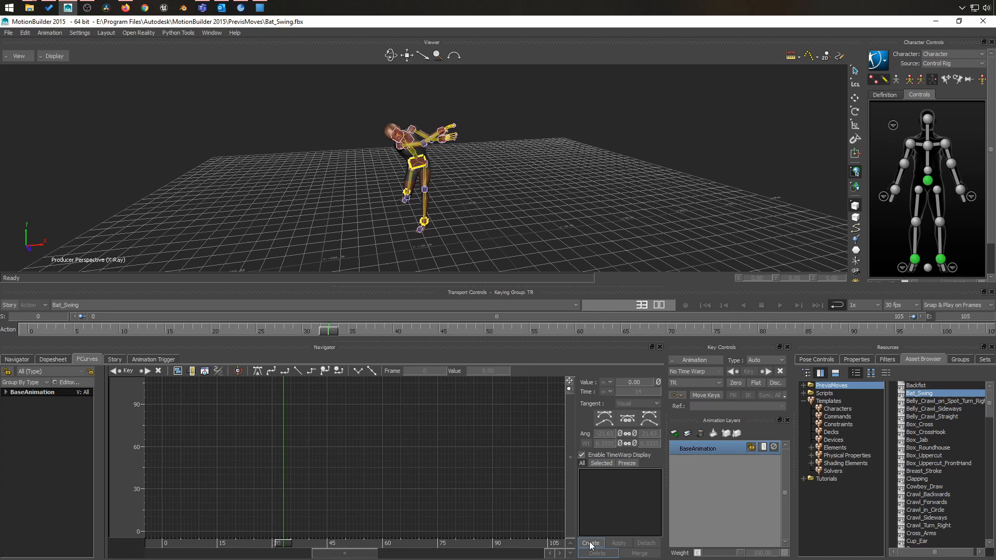
pyautogui.click(590, 542)
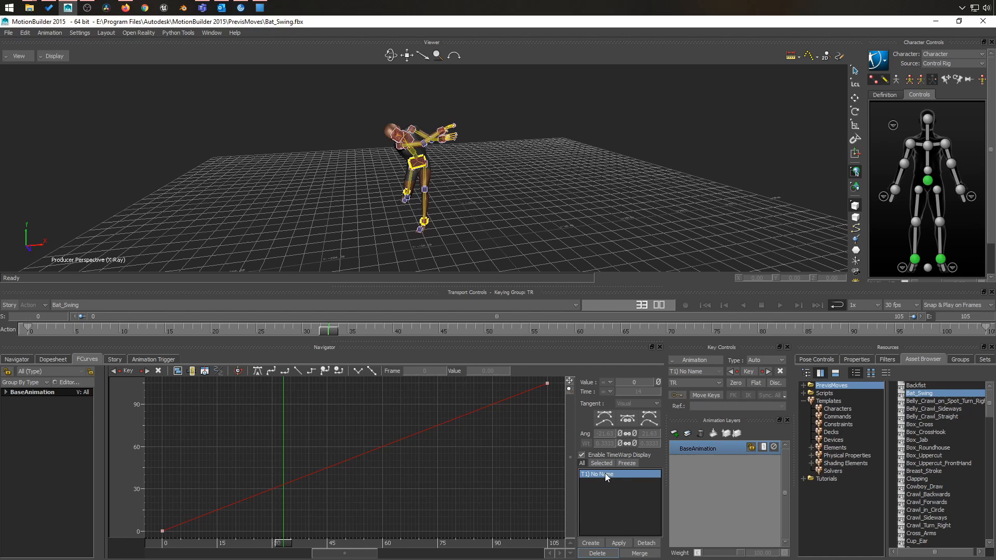
pyautogui.moveTo(348, 287)
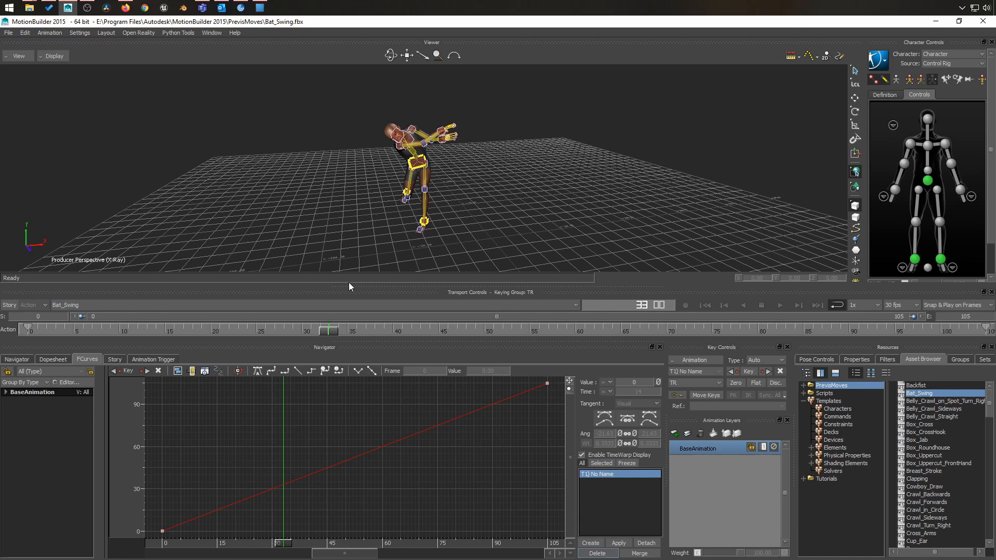
pyautogui.moveTo(357, 110)
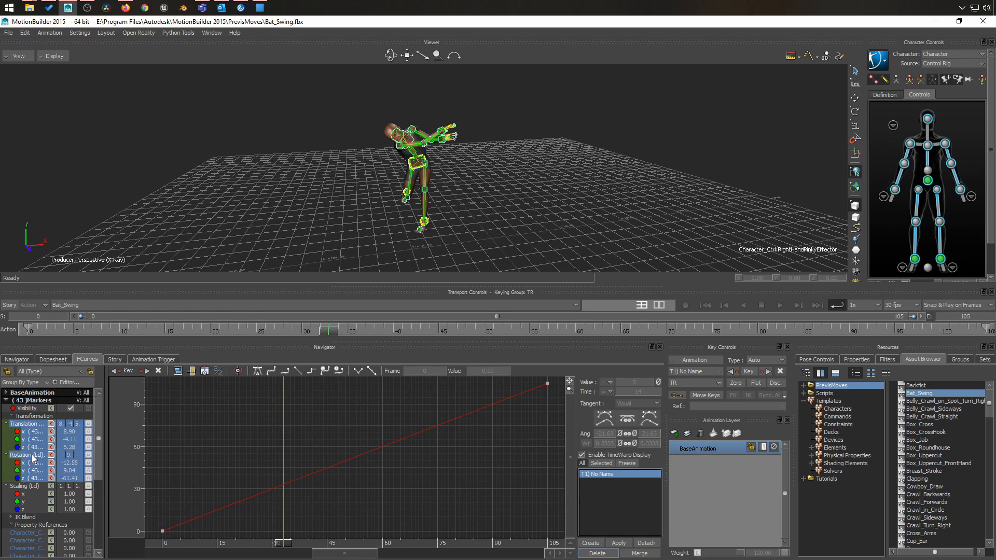
pyautogui.moveTo(613, 521)
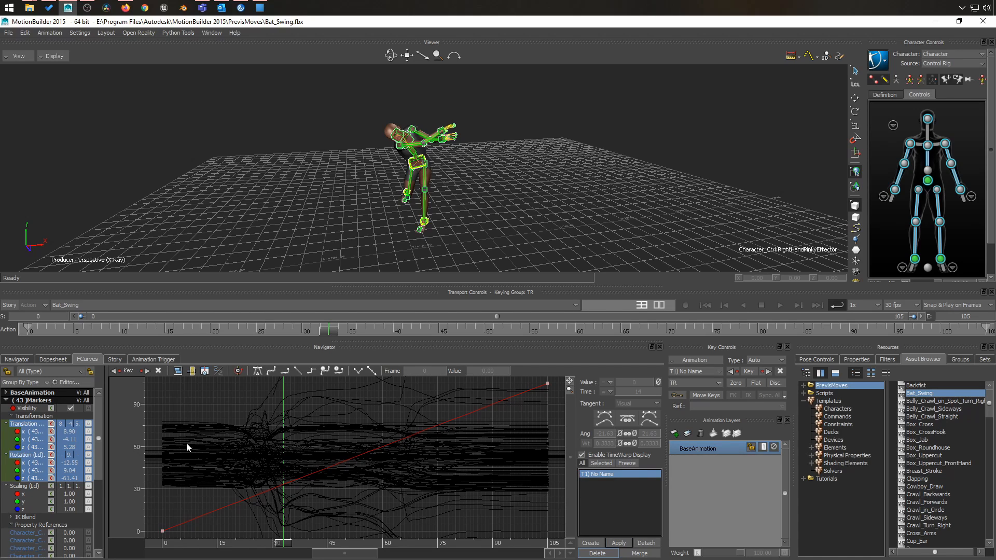
pyautogui.moveTo(483, 455)
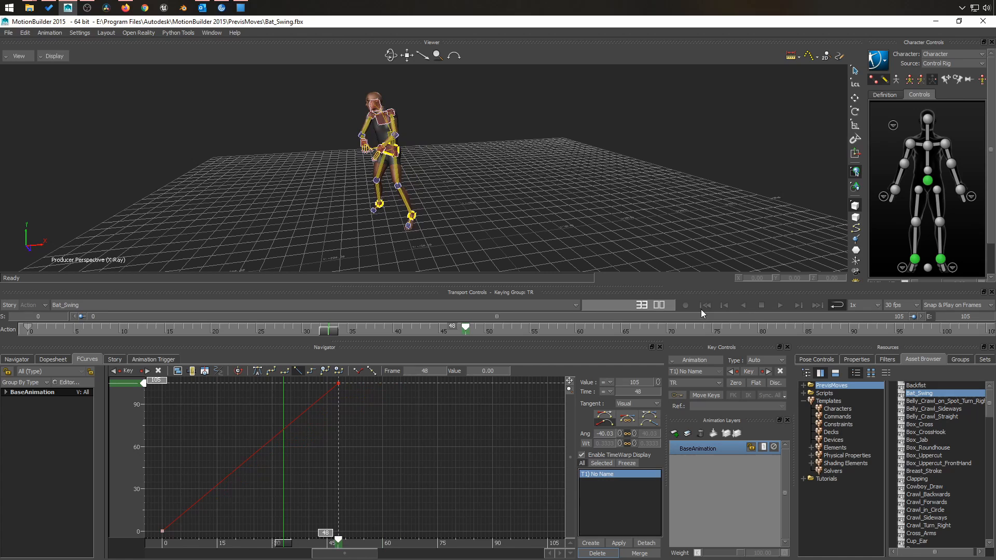
# - Preview the sped-up swing (end key at frame 48), then the slowed swing (frame 184)
pyautogui.click(779, 305)
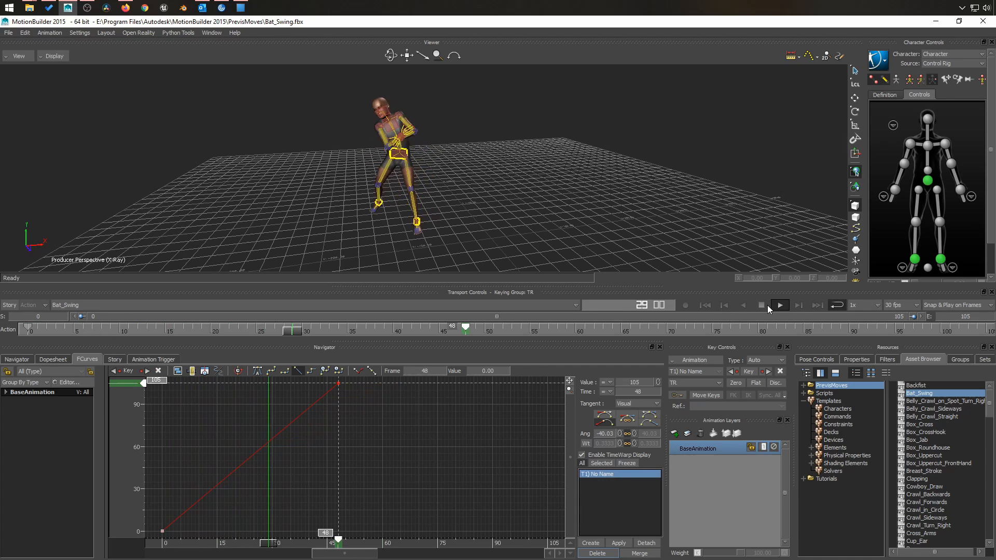
pyautogui.click(778, 305)
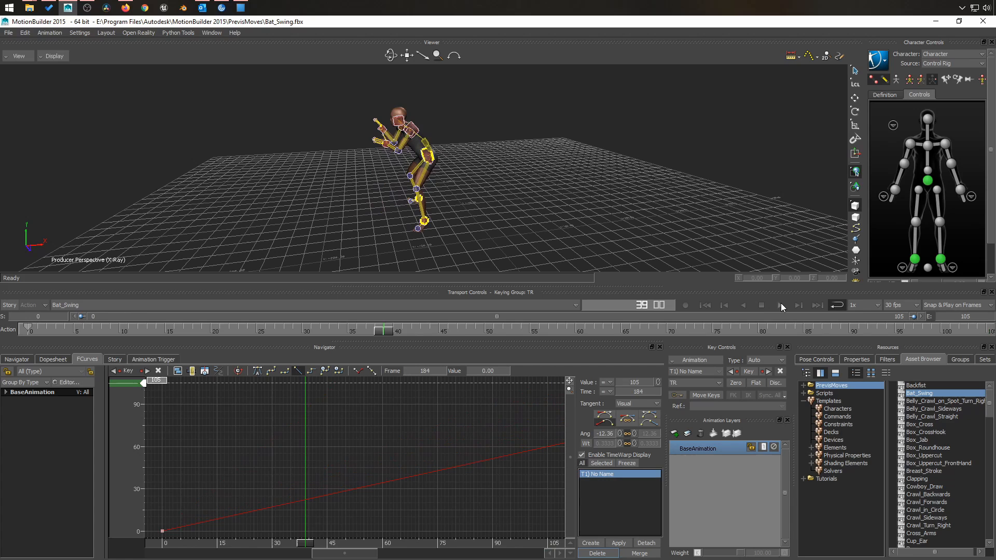
pyautogui.click(779, 305)
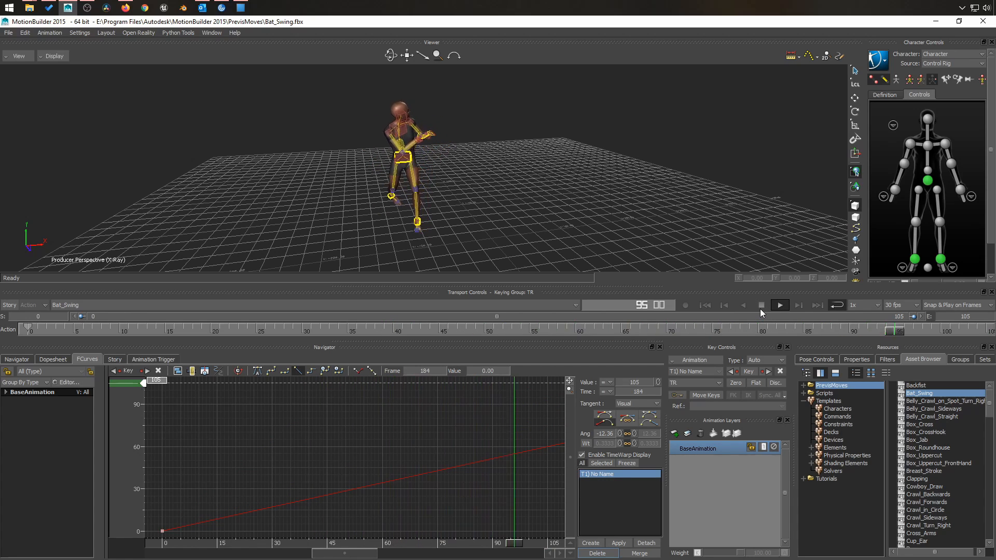
pyautogui.click(760, 305)
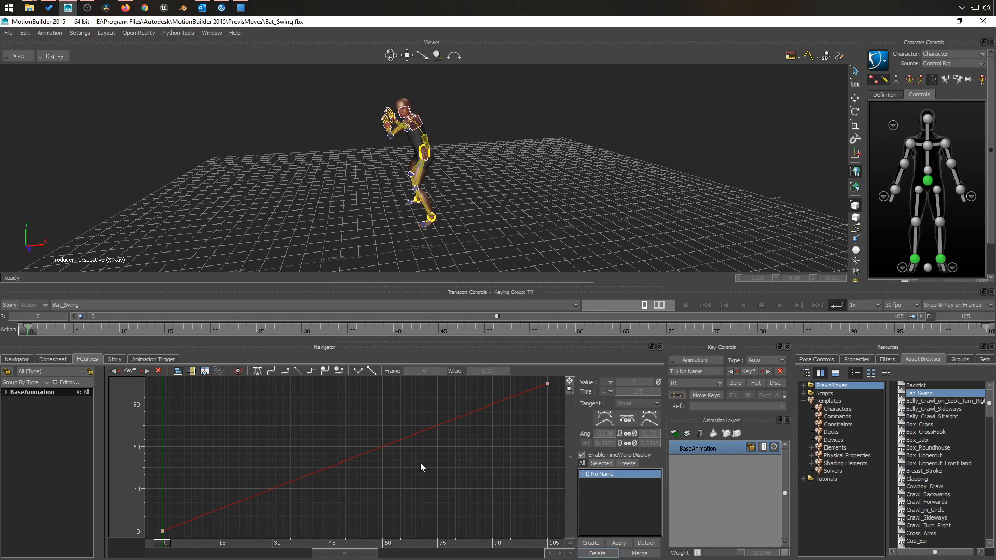
pyautogui.moveTo(217, 521)
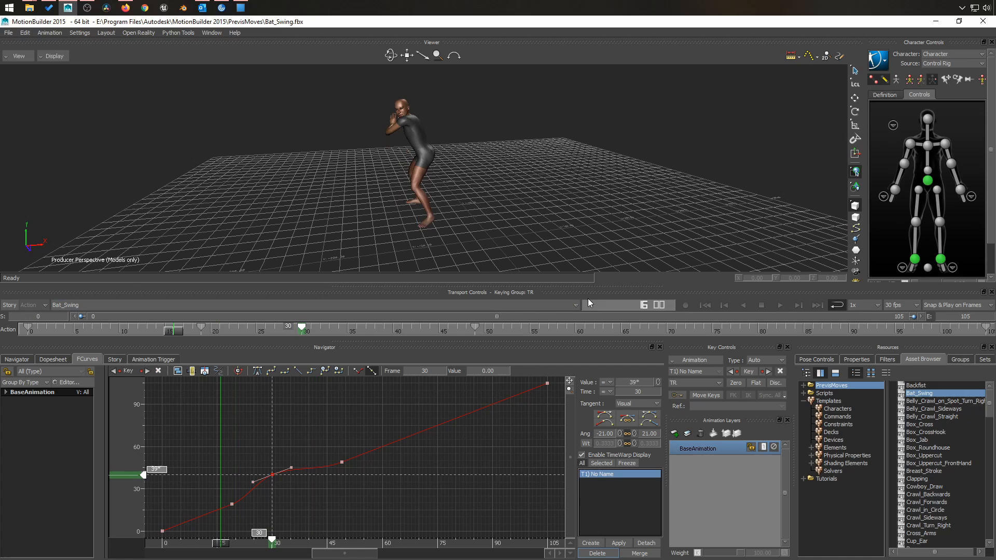
# - Play back the swing with the extra time warp keys, before and after adjusting them
pyautogui.click(779, 304)
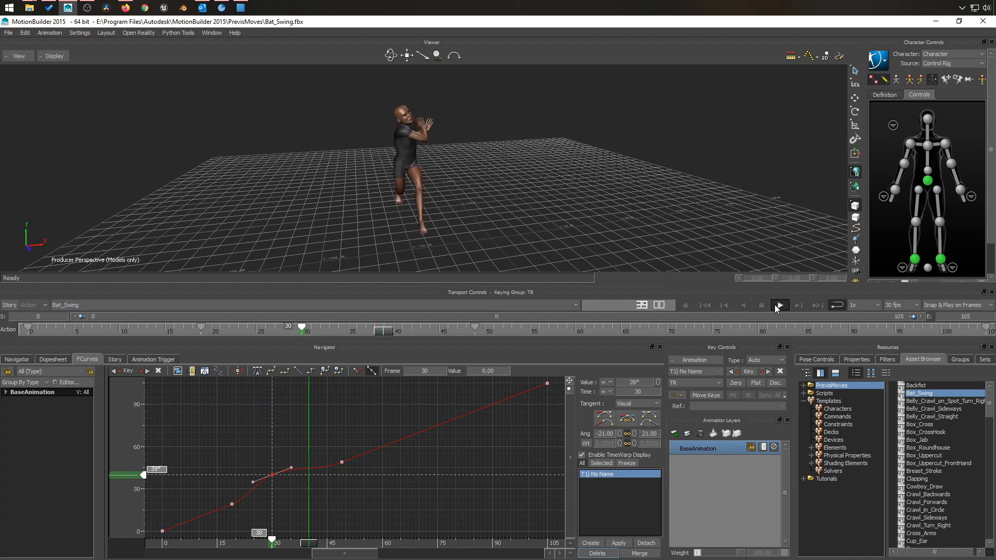
pyautogui.click(779, 304)
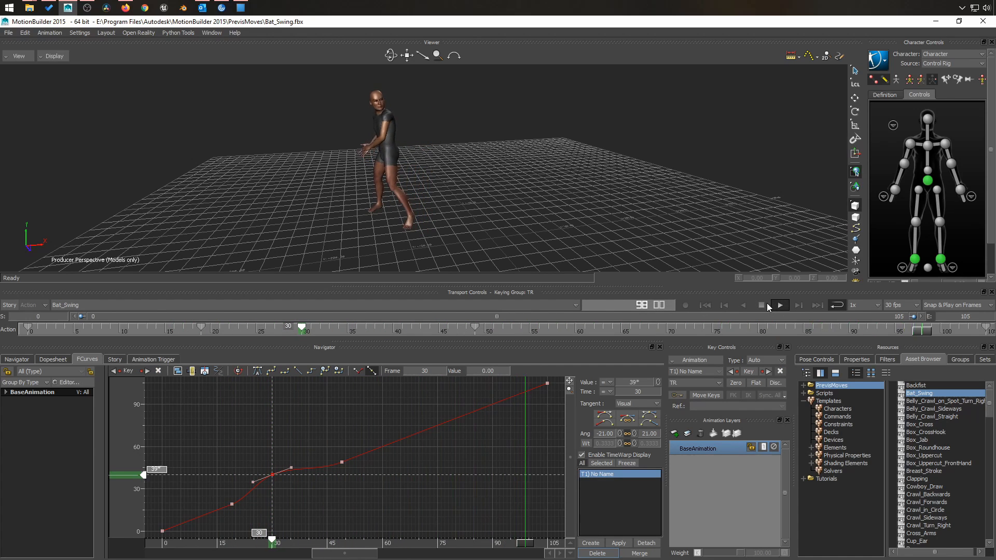
pyautogui.click(779, 305)
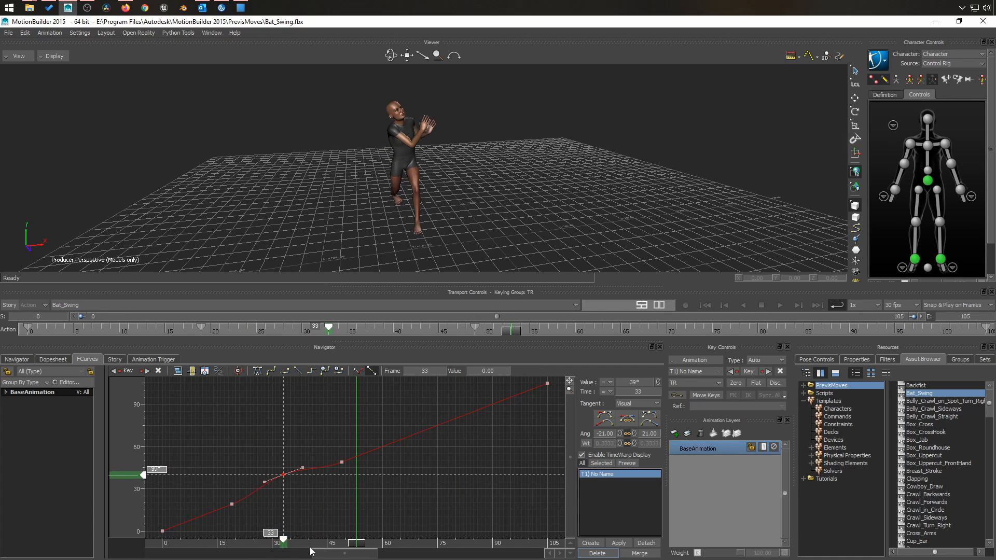
pyautogui.click(779, 305)
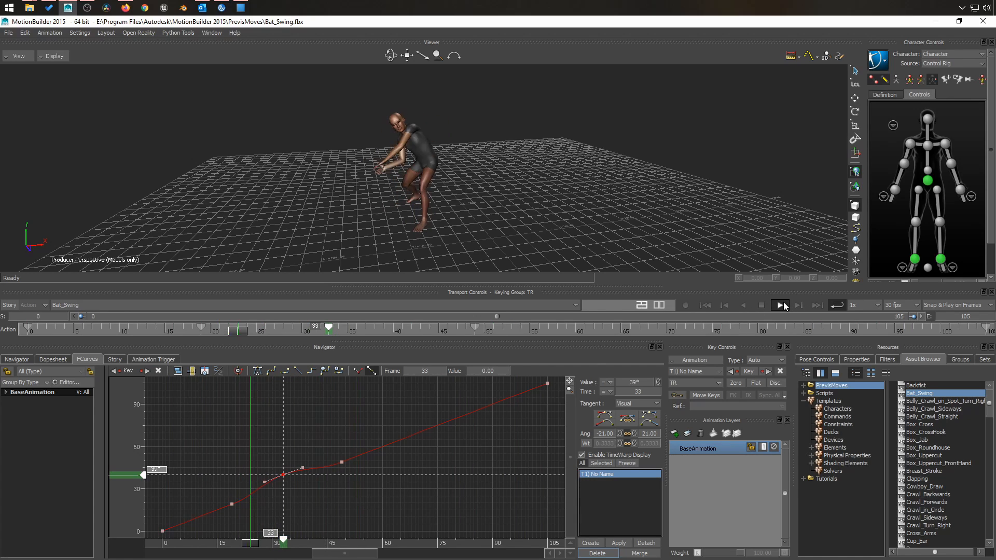
pyautogui.click(779, 305)
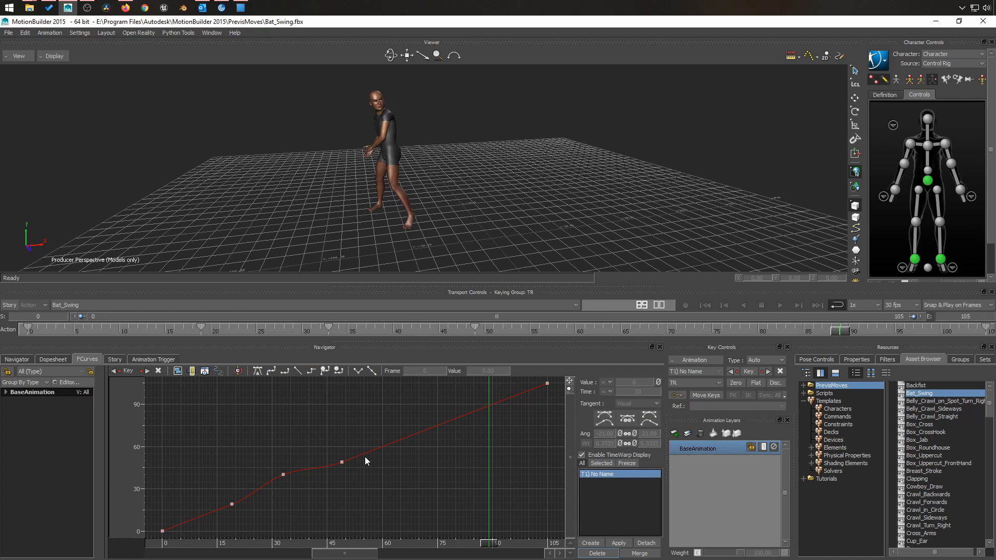
pyautogui.moveTo(443, 225)
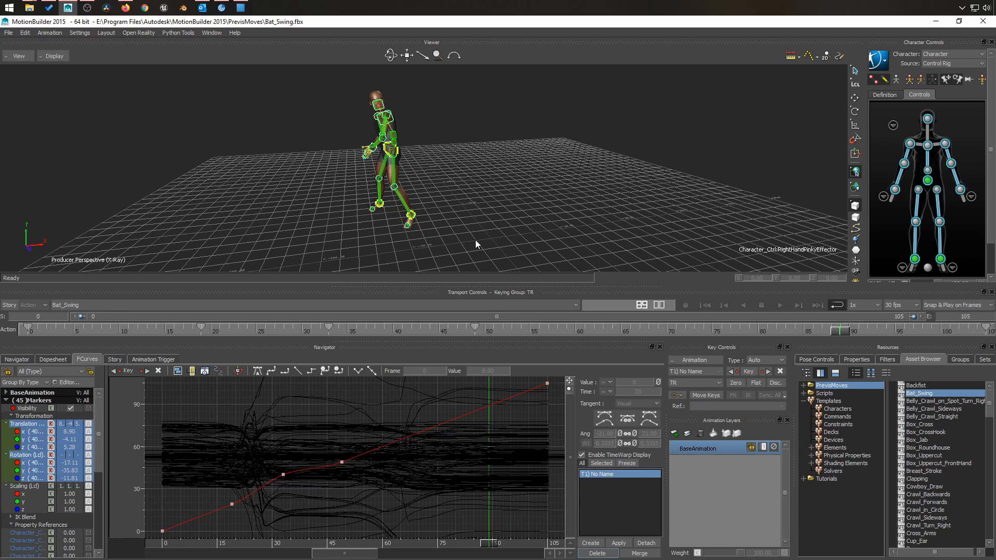
# - Merge the time warp into the base animation of the character's control rig effectors
pyautogui.click(26, 454)
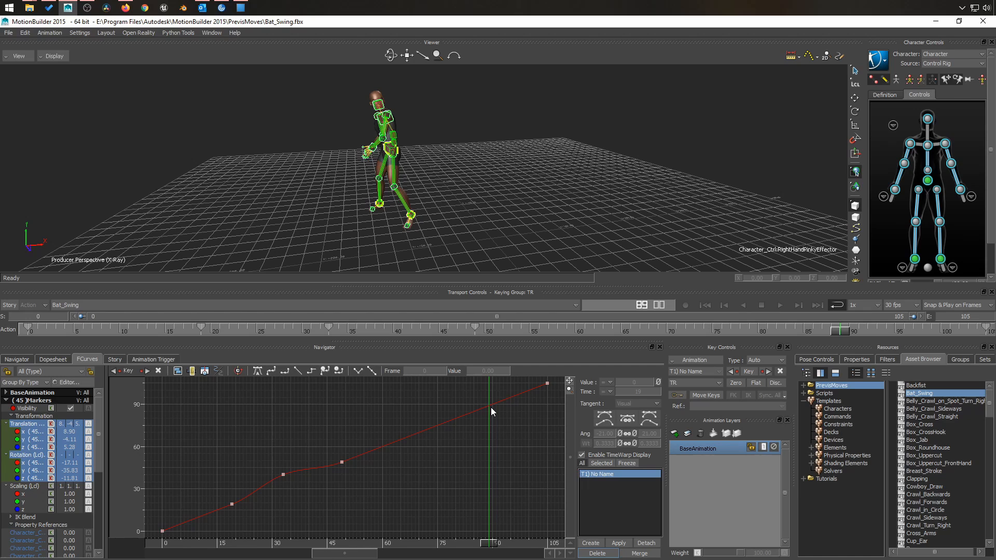
pyautogui.moveTo(588, 460)
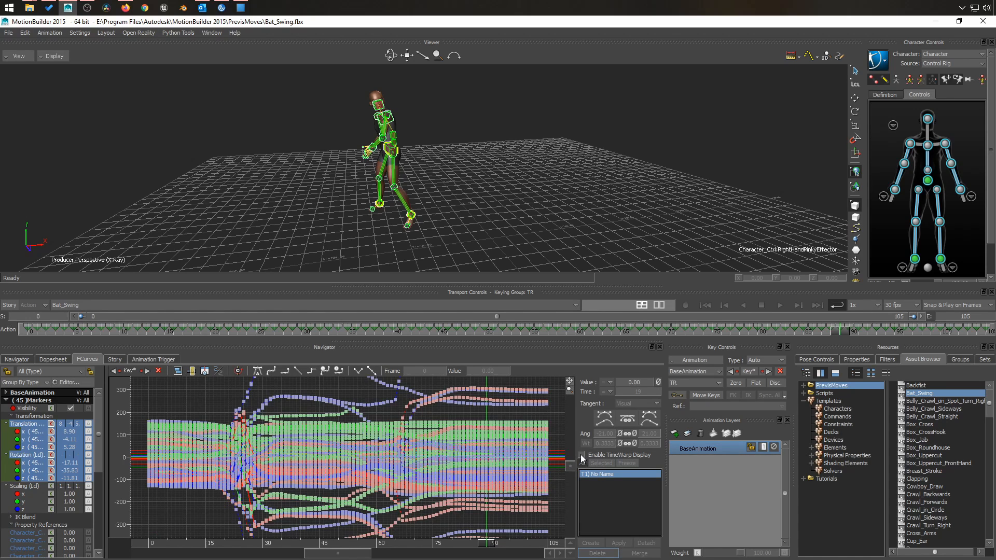
# - Disable time warp display and play the merged, retimed swing
pyautogui.click(779, 305)
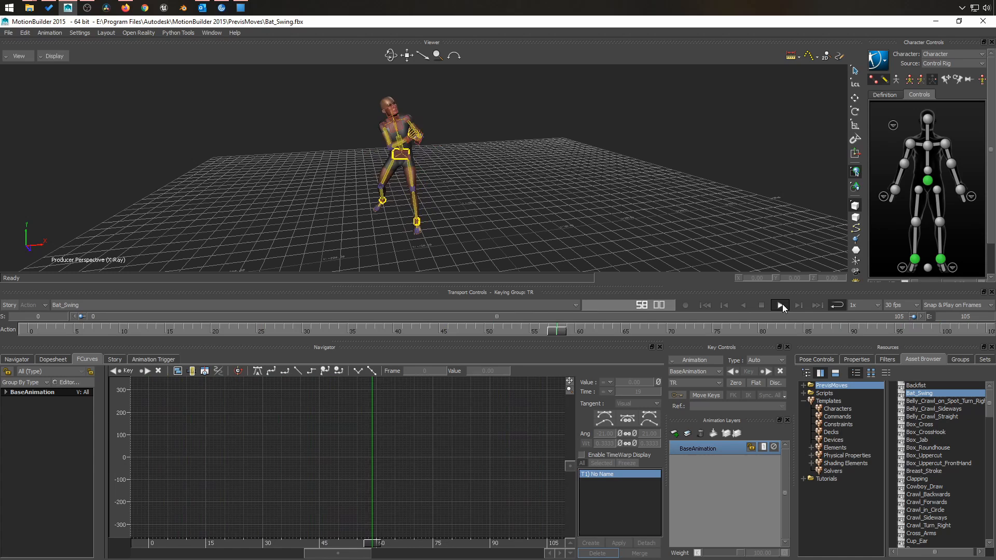
pyautogui.click(779, 305)
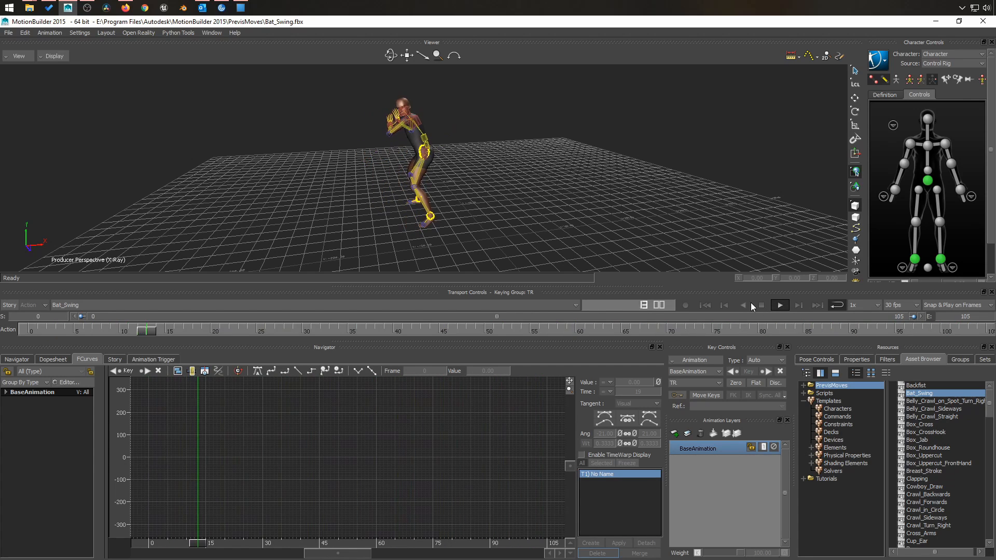